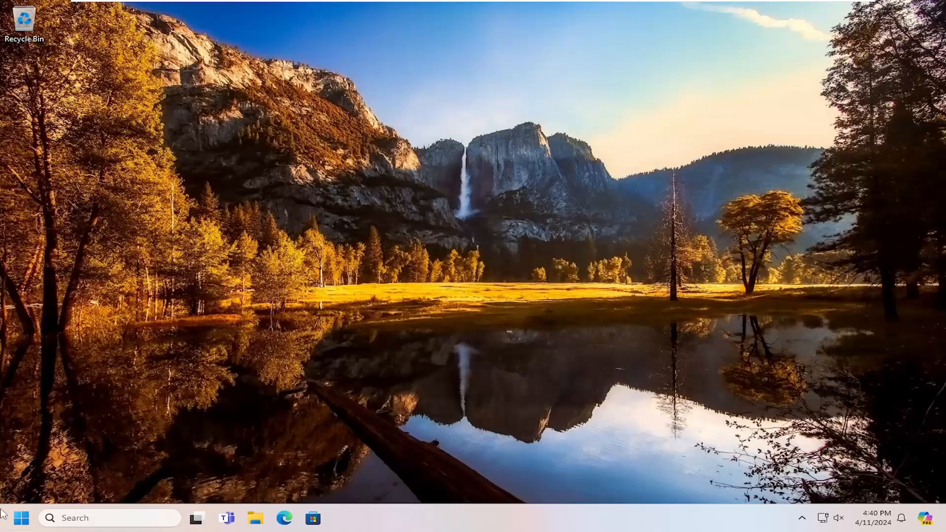
# Step: Search Start for 'settings' and launch the Settings app
pyautogui.write('settings')
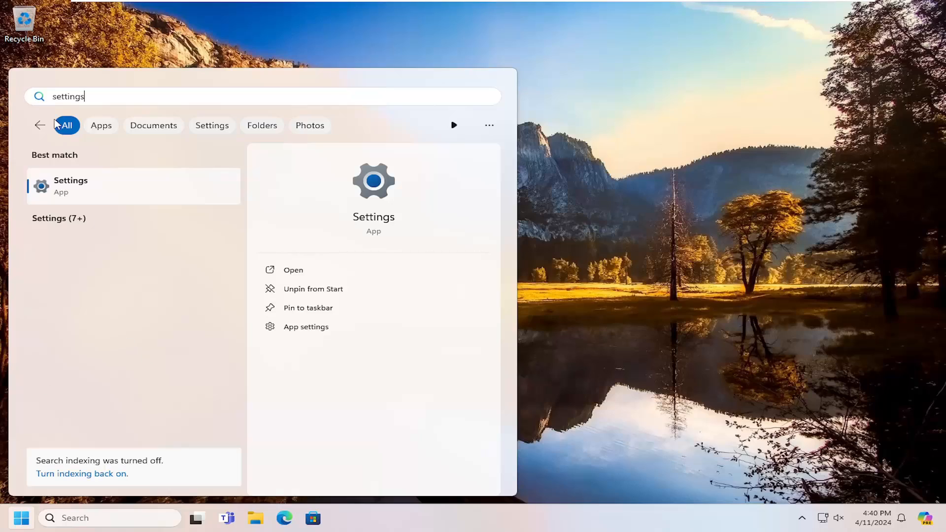
pyautogui.click(293, 270)
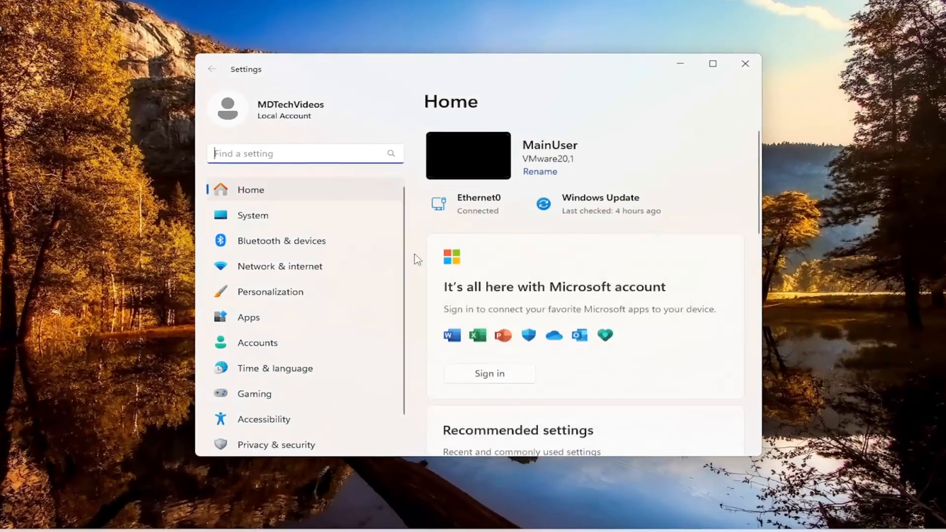
# Step: Go to Accessibility and scroll down to the Interaction section's Keyboard entry
pyautogui.click(263, 419)
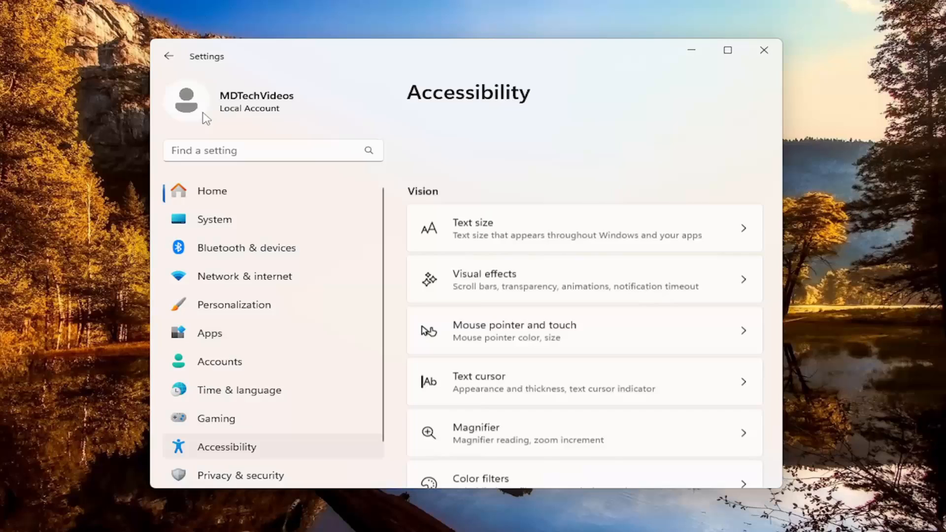
pyautogui.scroll(-3)
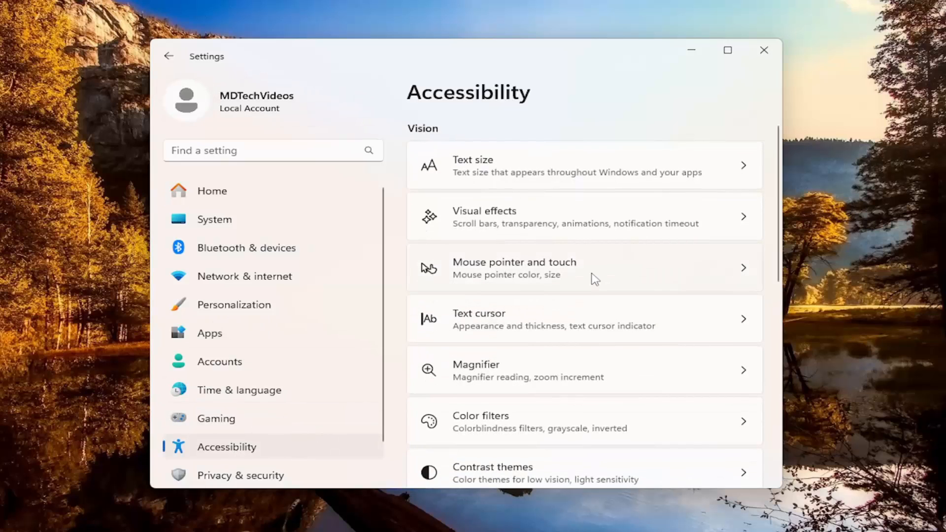
pyautogui.scroll(-3)
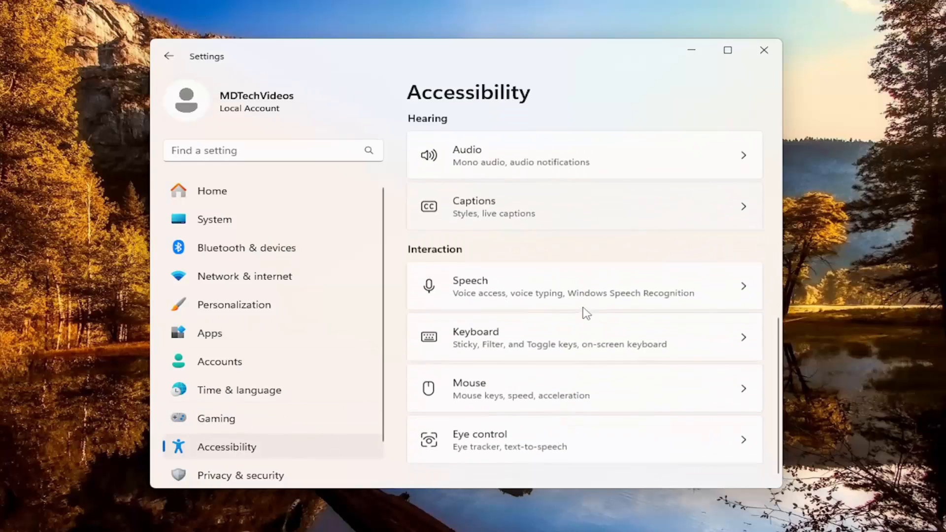
pyautogui.scroll(-3)
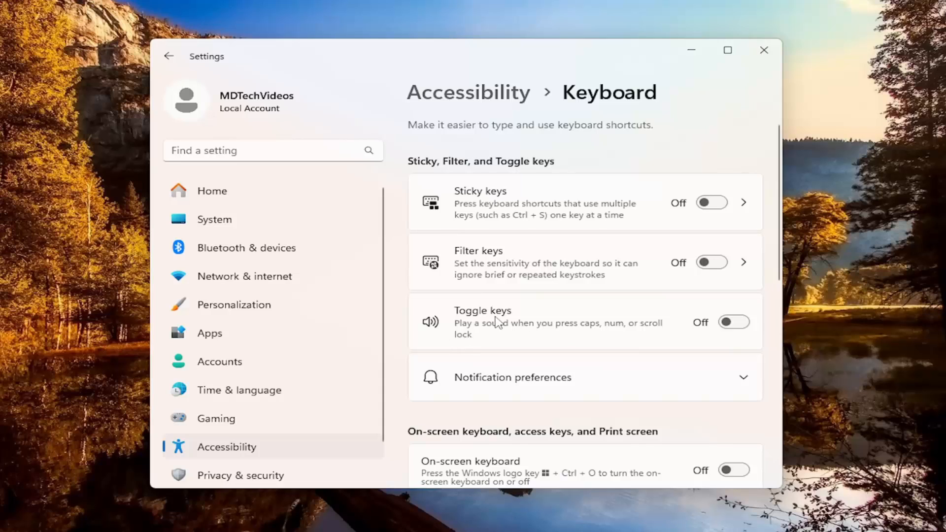
# Step: Switch Toggle keys on, then back off, and close Settings
pyautogui.click(733, 322)
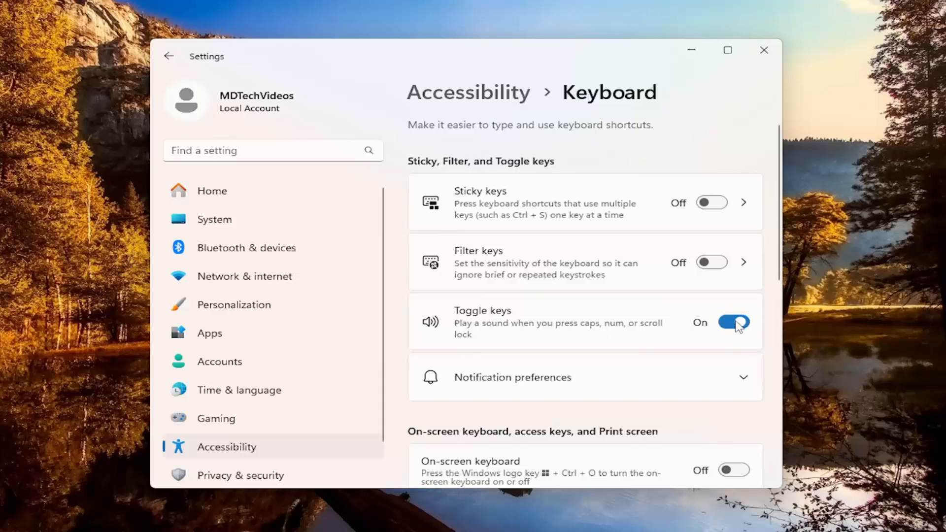
pyautogui.click(733, 322)
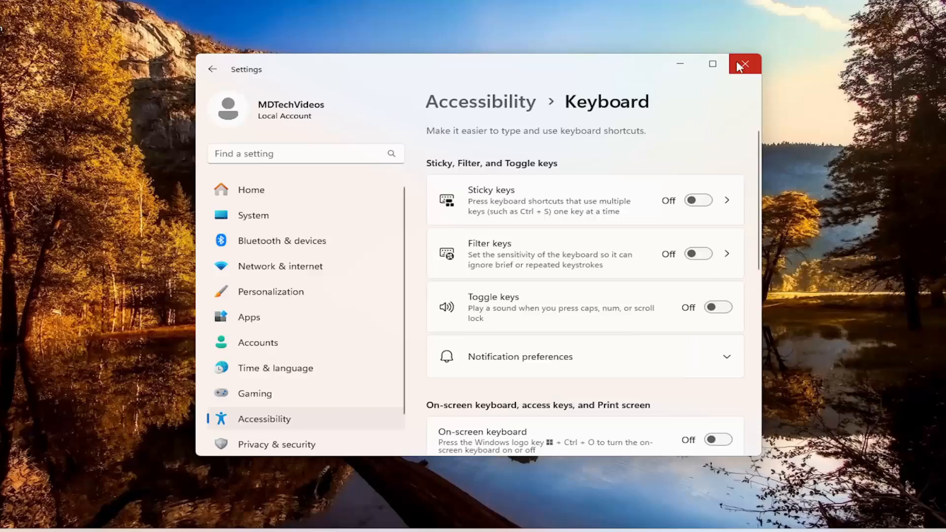
pyautogui.click(745, 64)
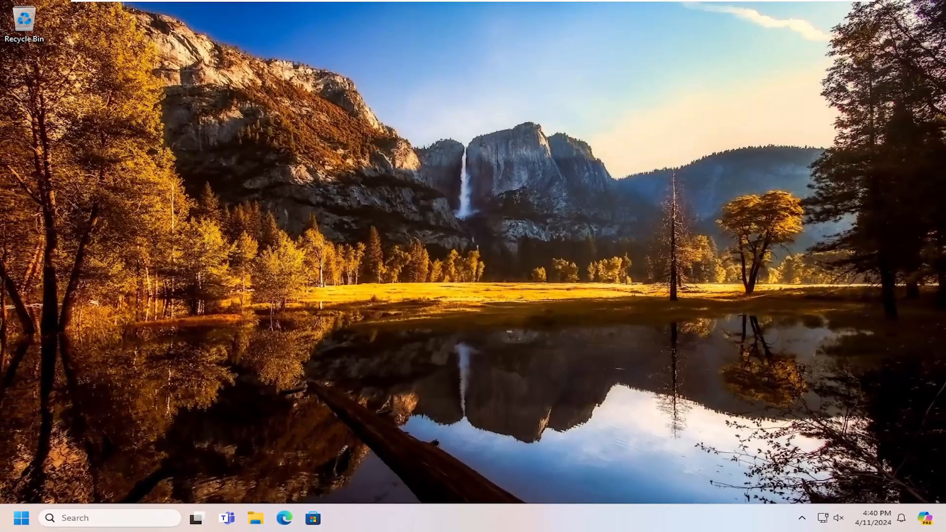